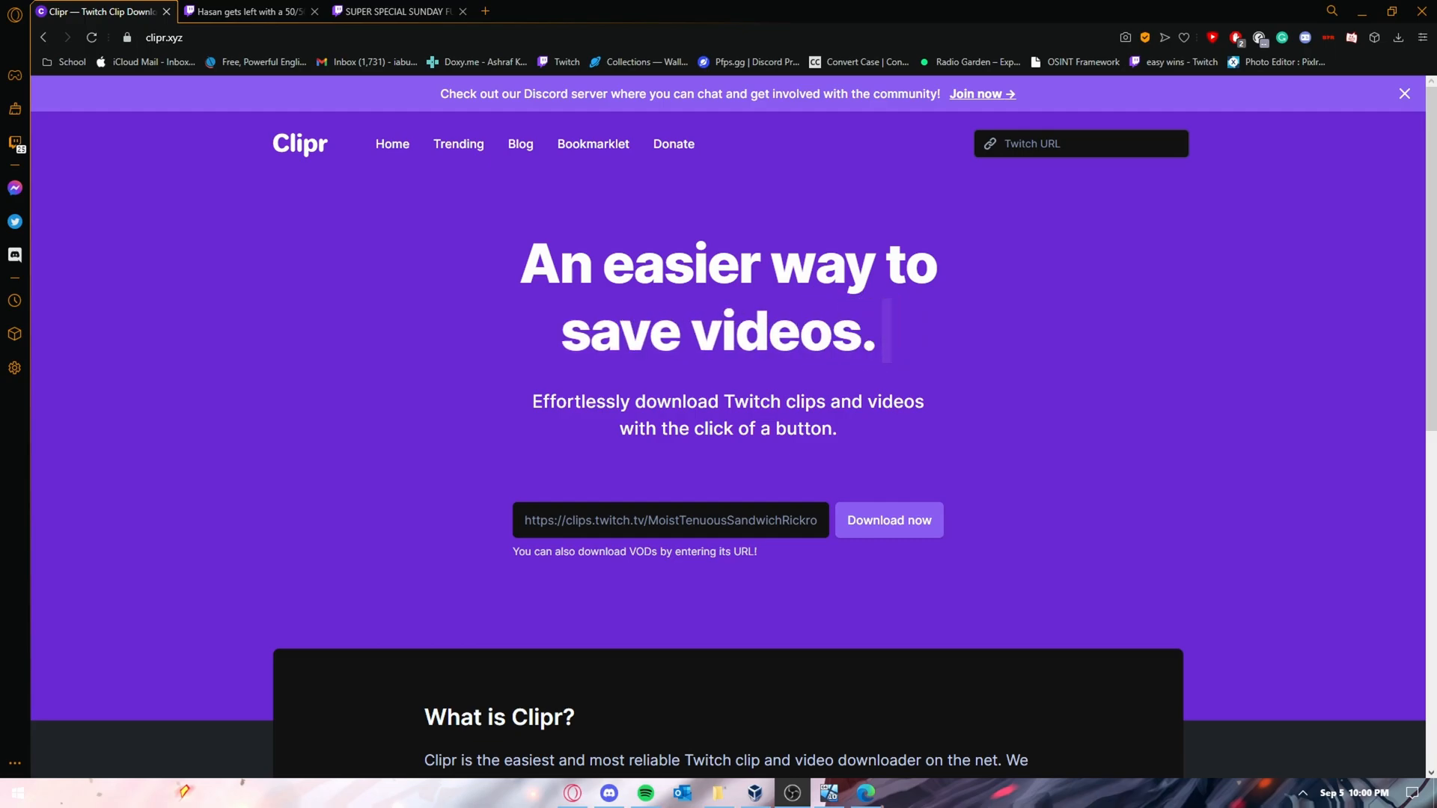
Get the shareable link for the Hasan 50/50 clip from its Twitch page.
type("hi")
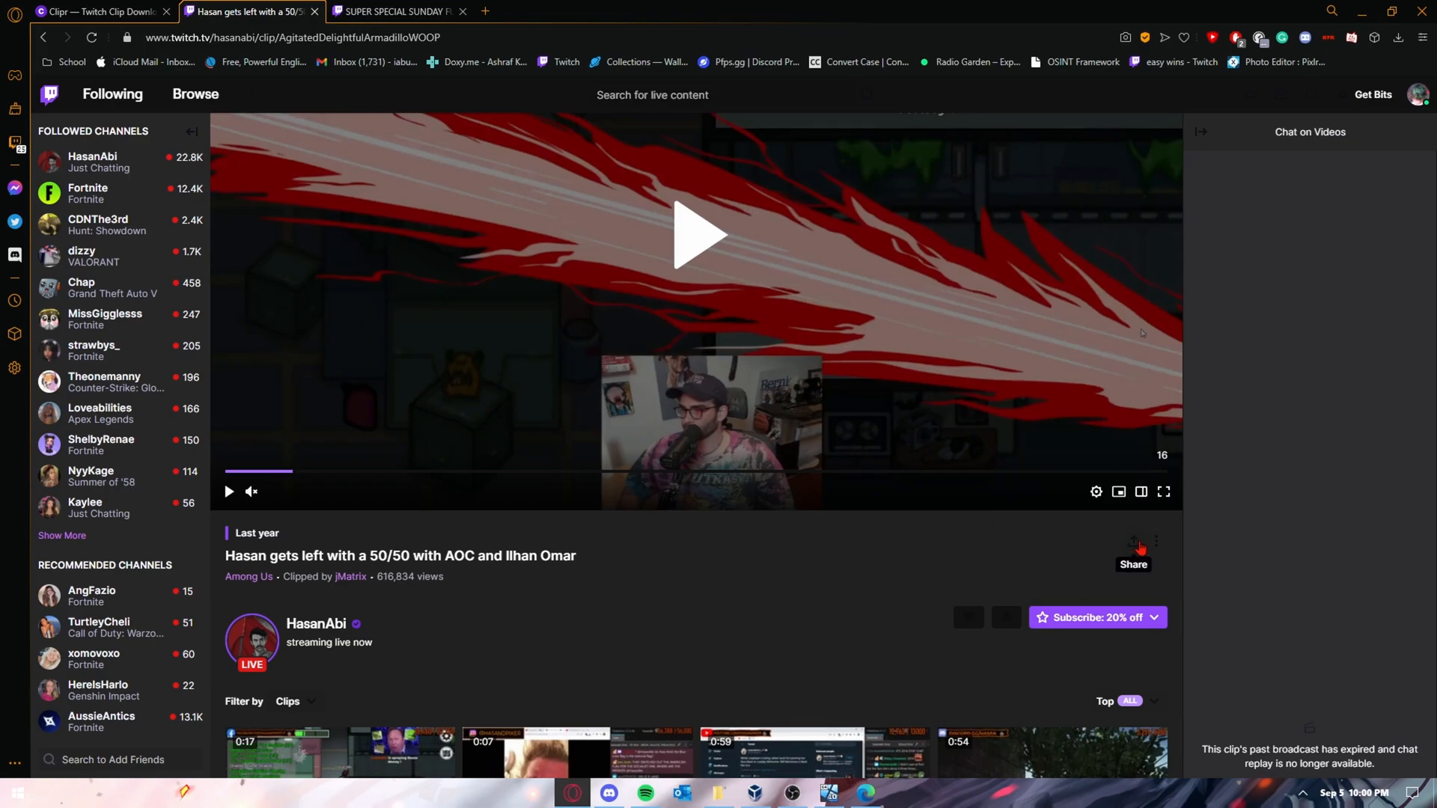
left_click(1134, 548)
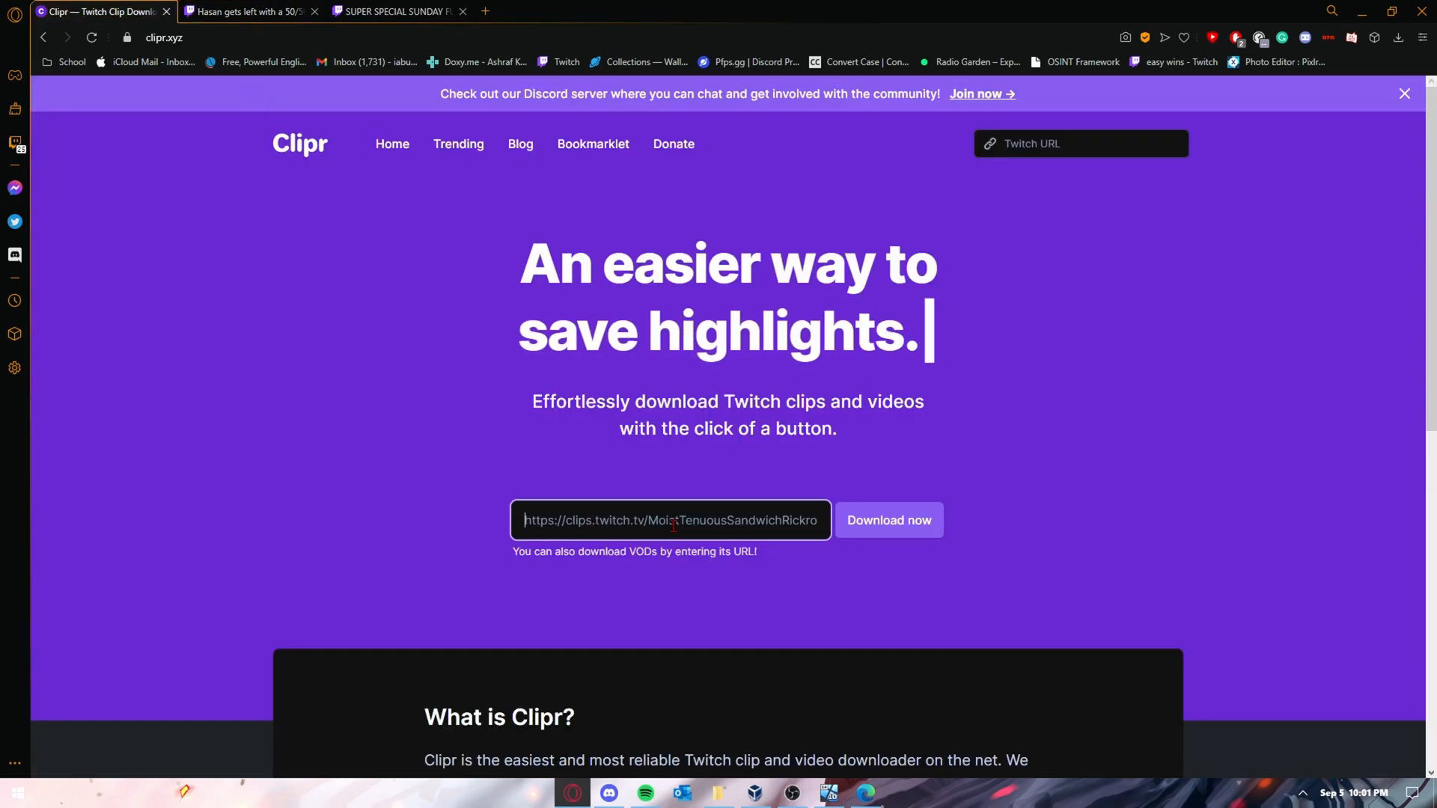
left_click(888, 520)
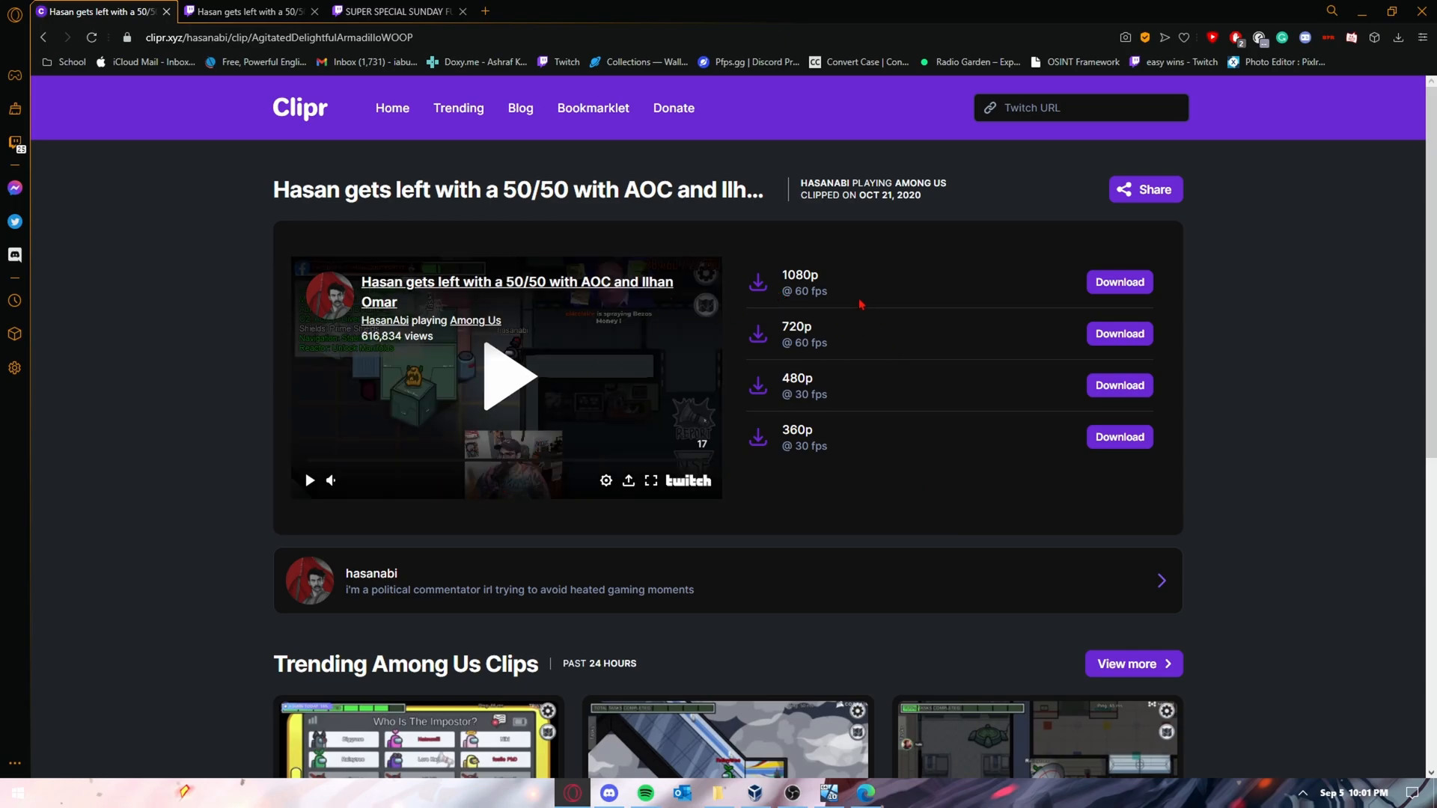
mouse_move(843, 301)
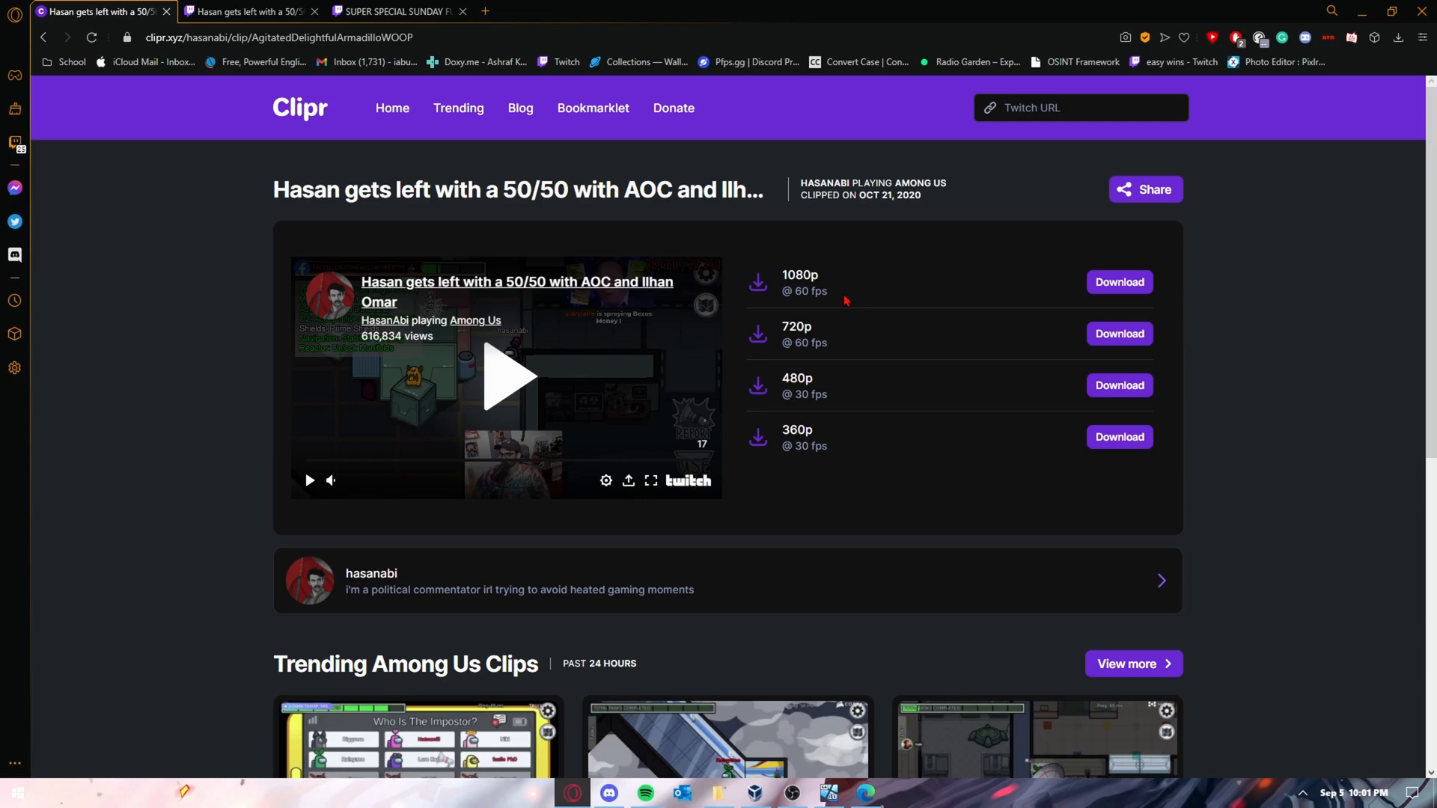
mouse_move(967, 278)
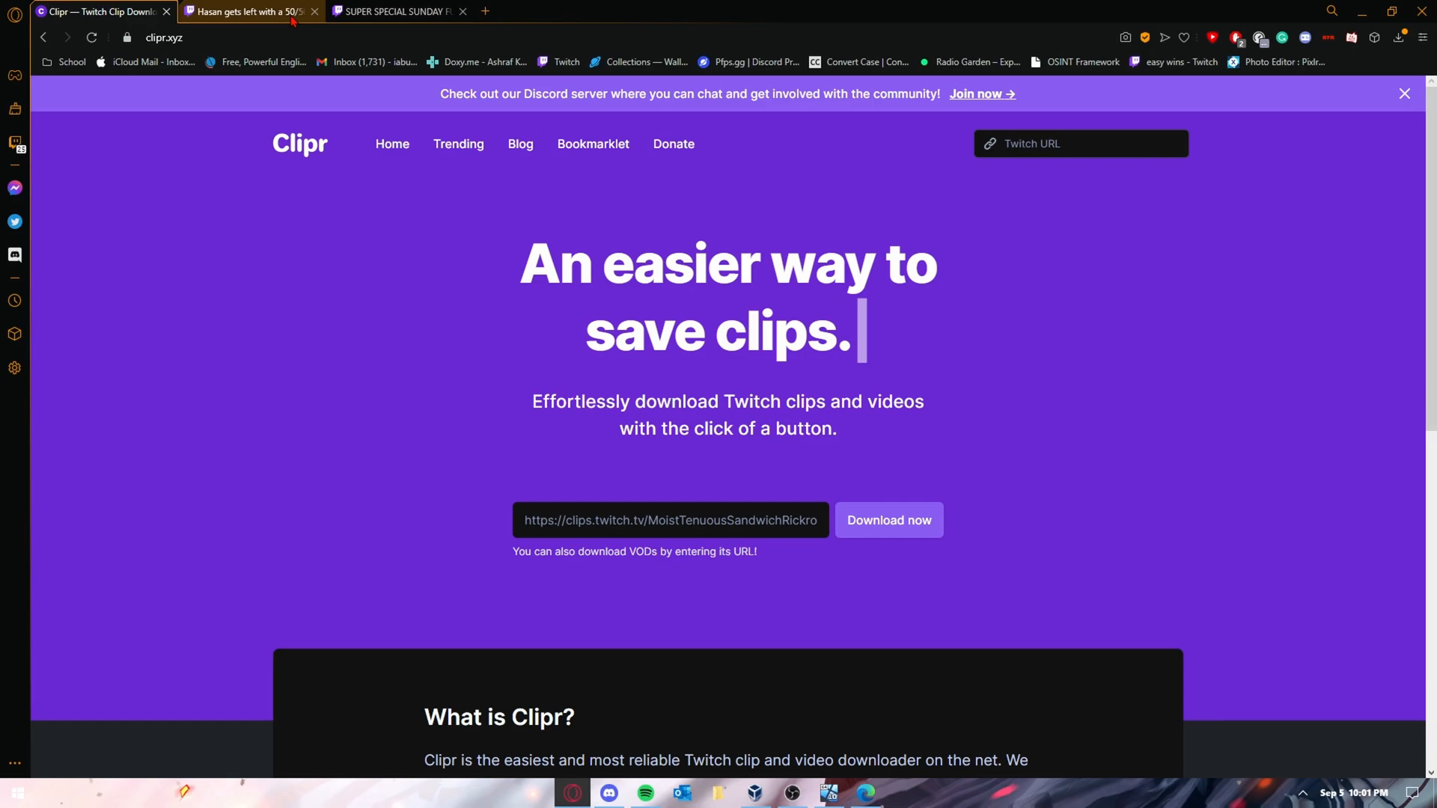
Copy the Super Special Sunday broadcast's video link from Twitch and return to Clipr.
left_click(399, 11)
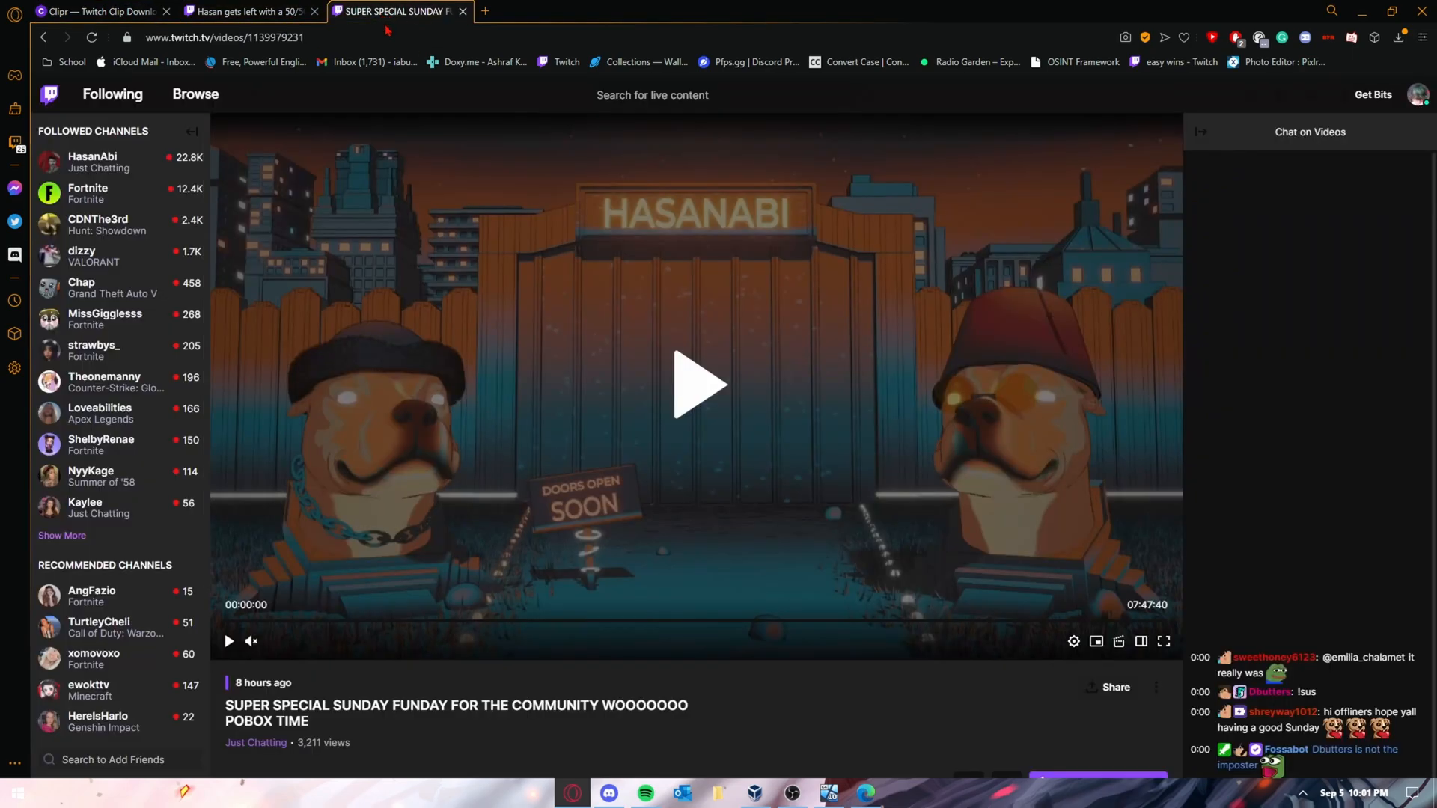
left_click(1116, 687)
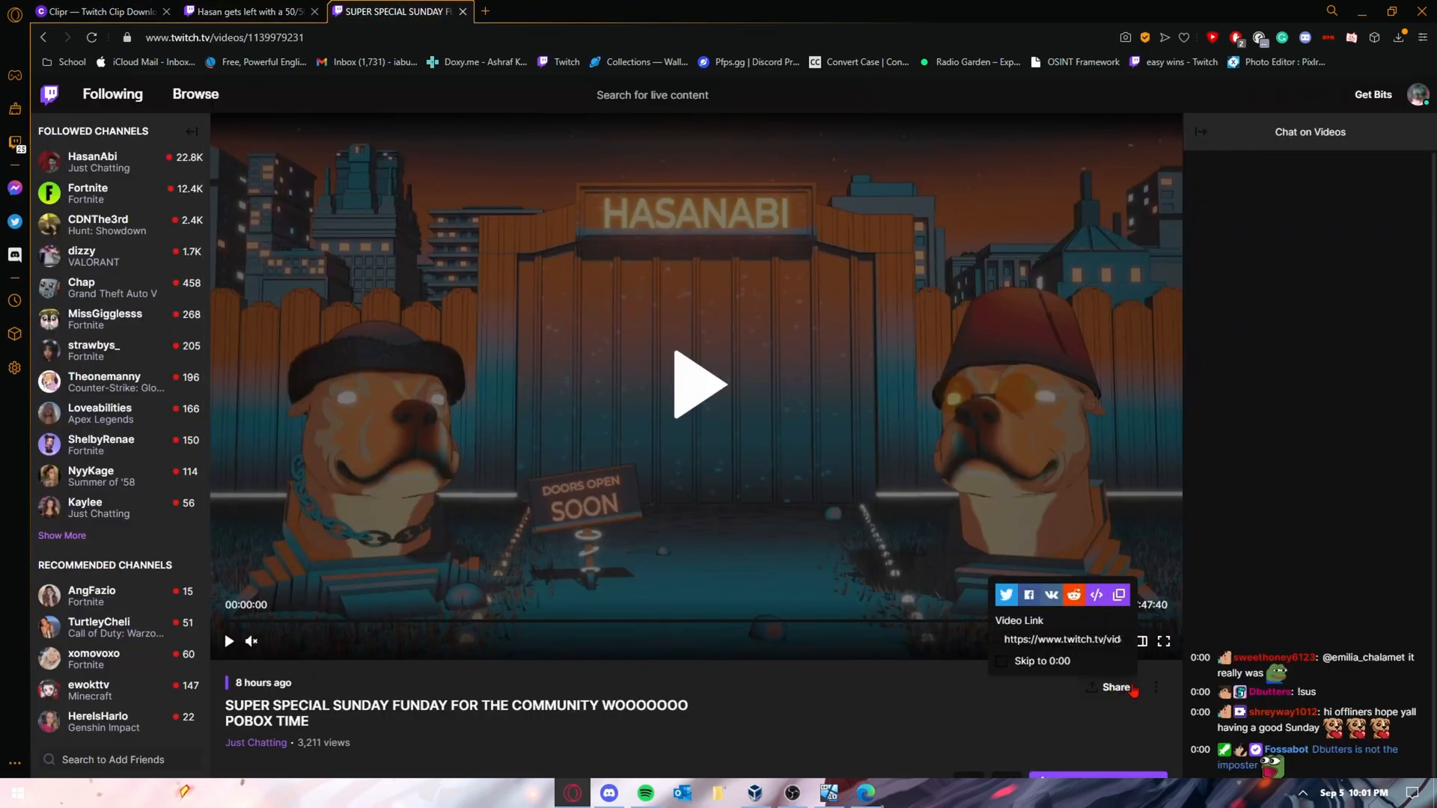
left_click(1061, 639)
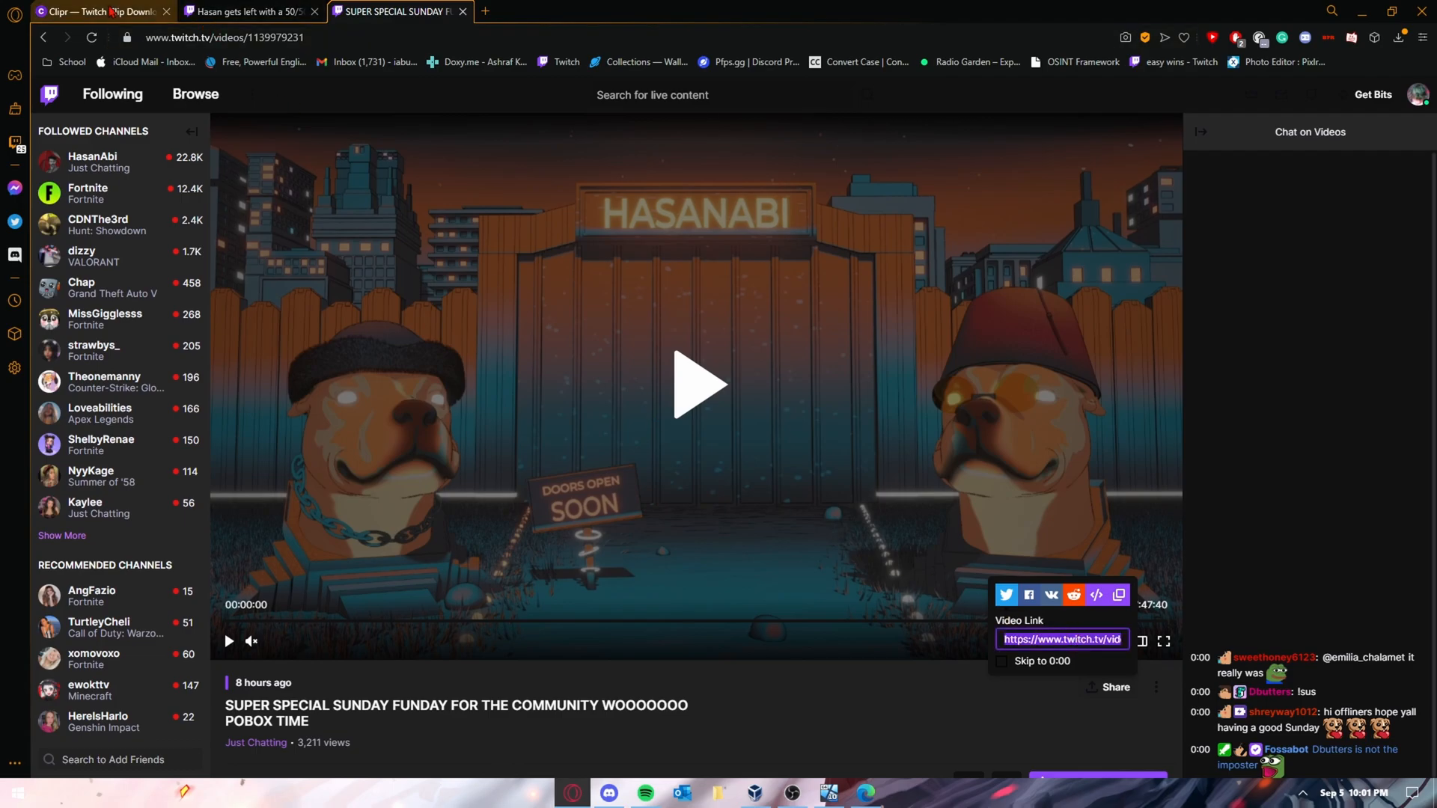
left_click(100, 11)
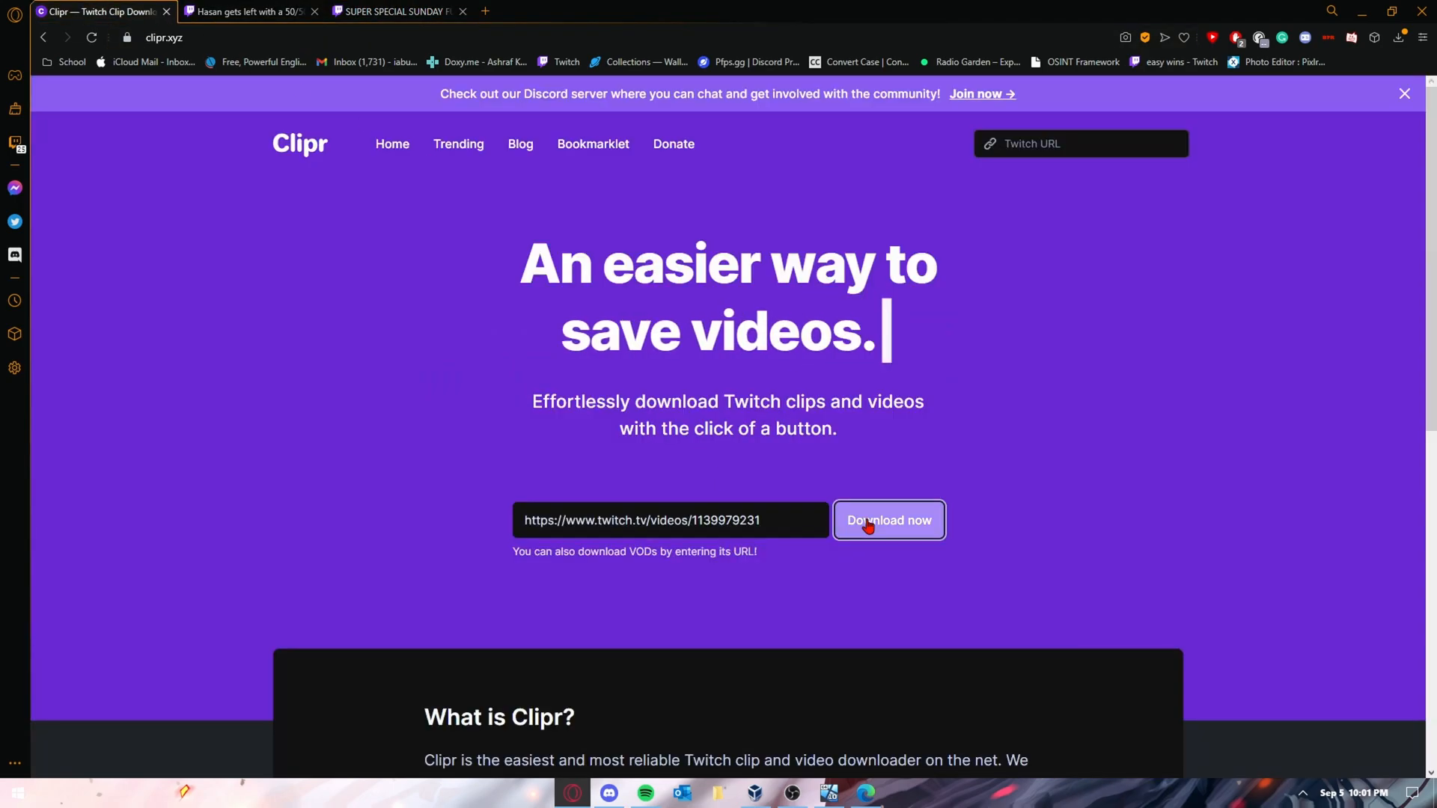
Load the broadcast's download options and set the range to 00:00:00–01:00:00.
left_click(888, 519)
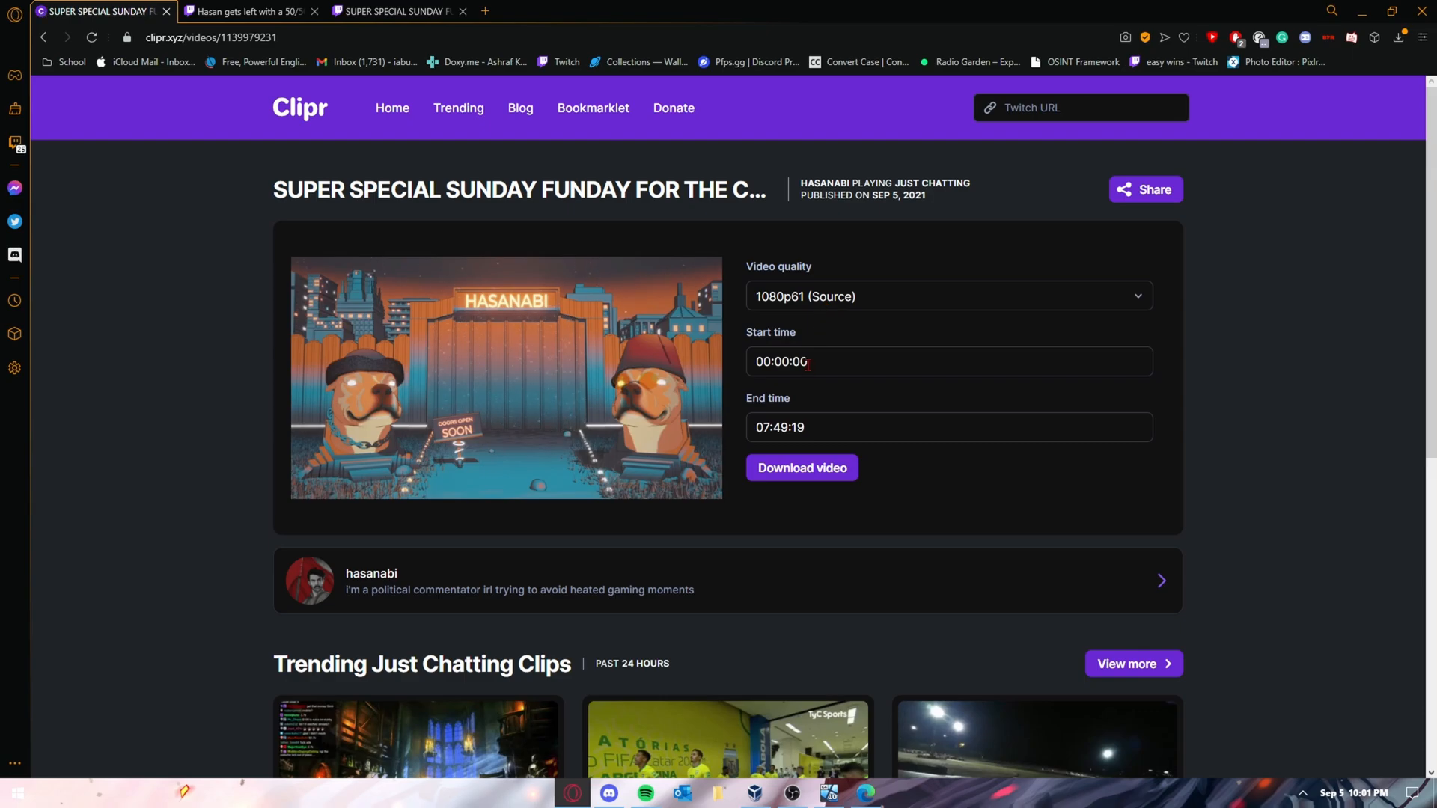
left_click(950, 360)
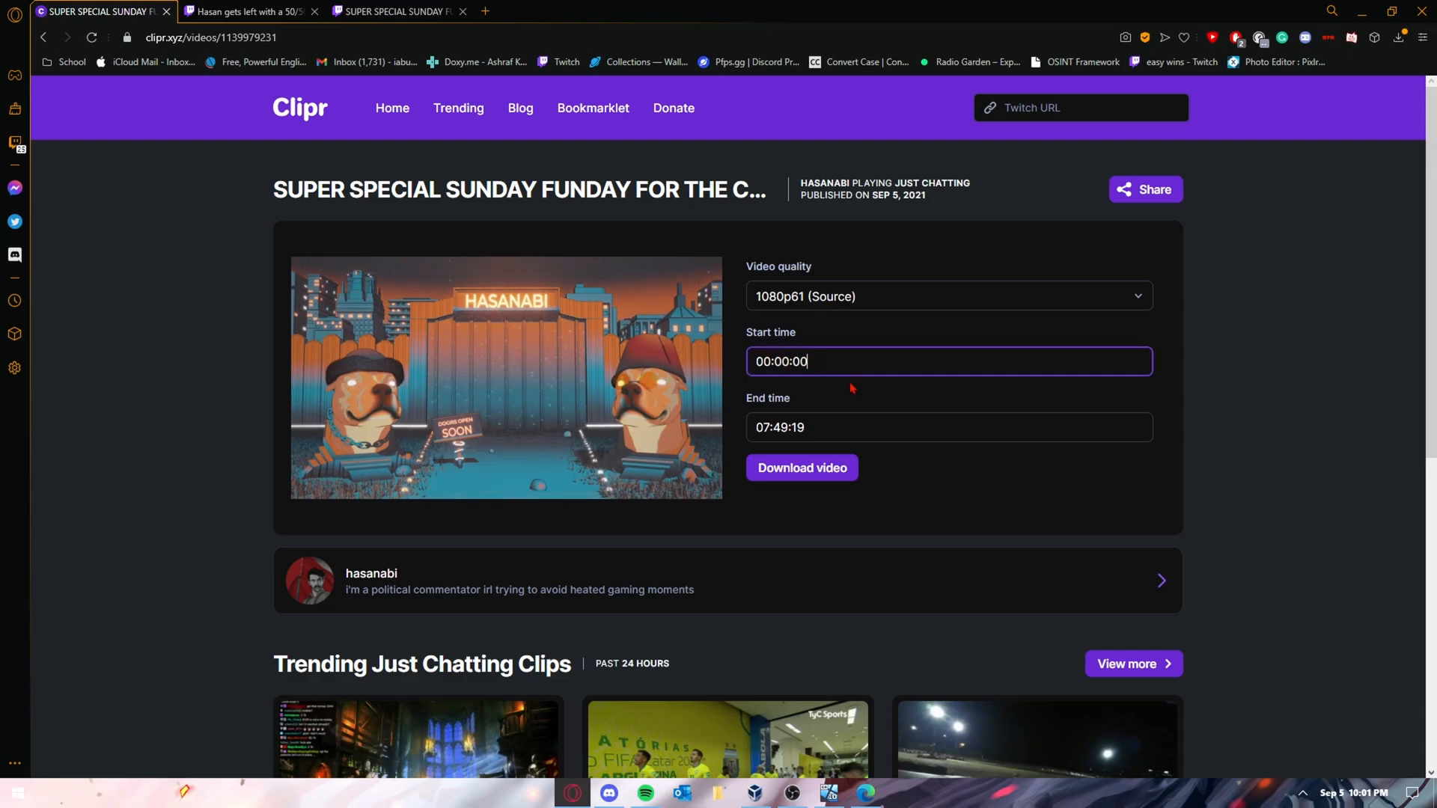
left_click(949, 427)
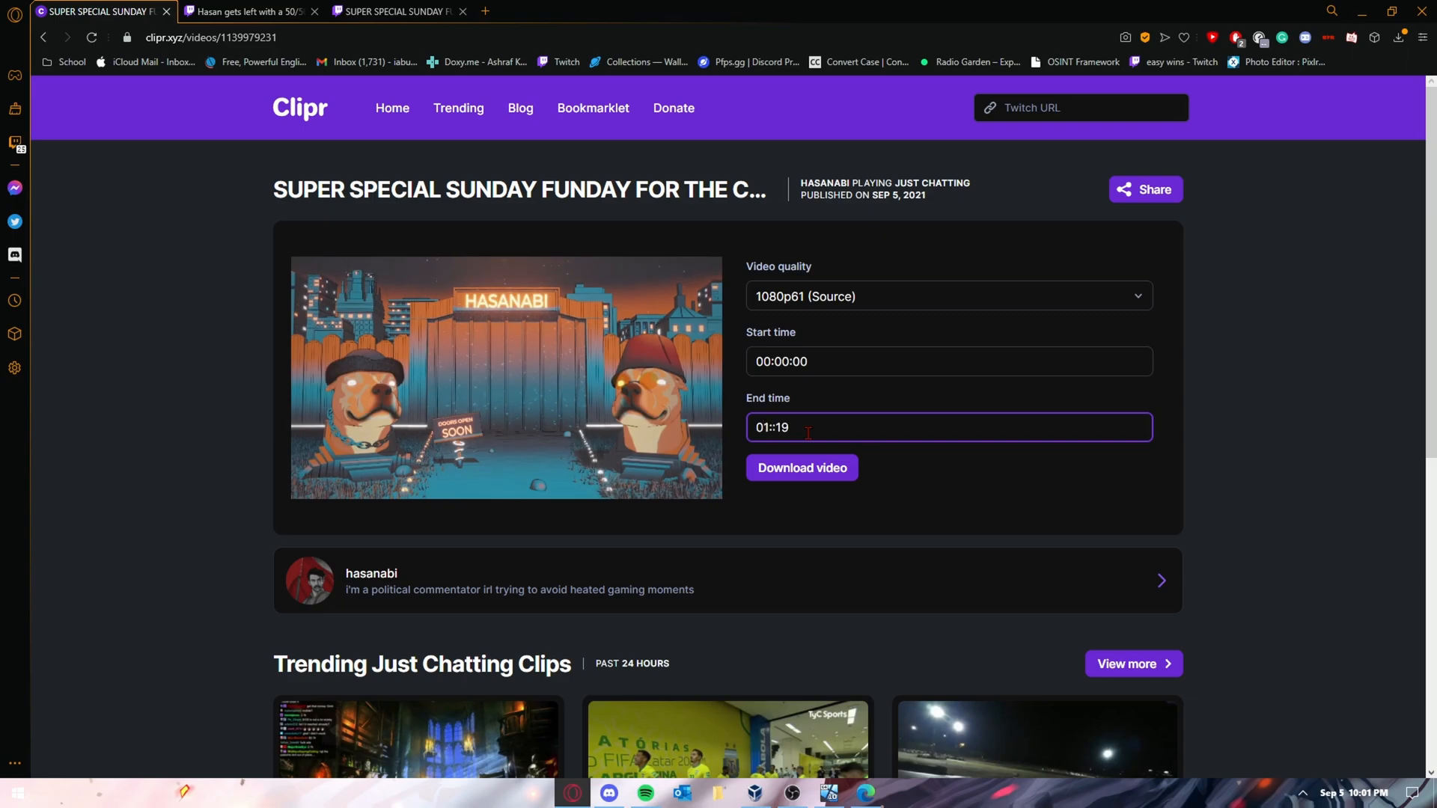
type("01:00:00")
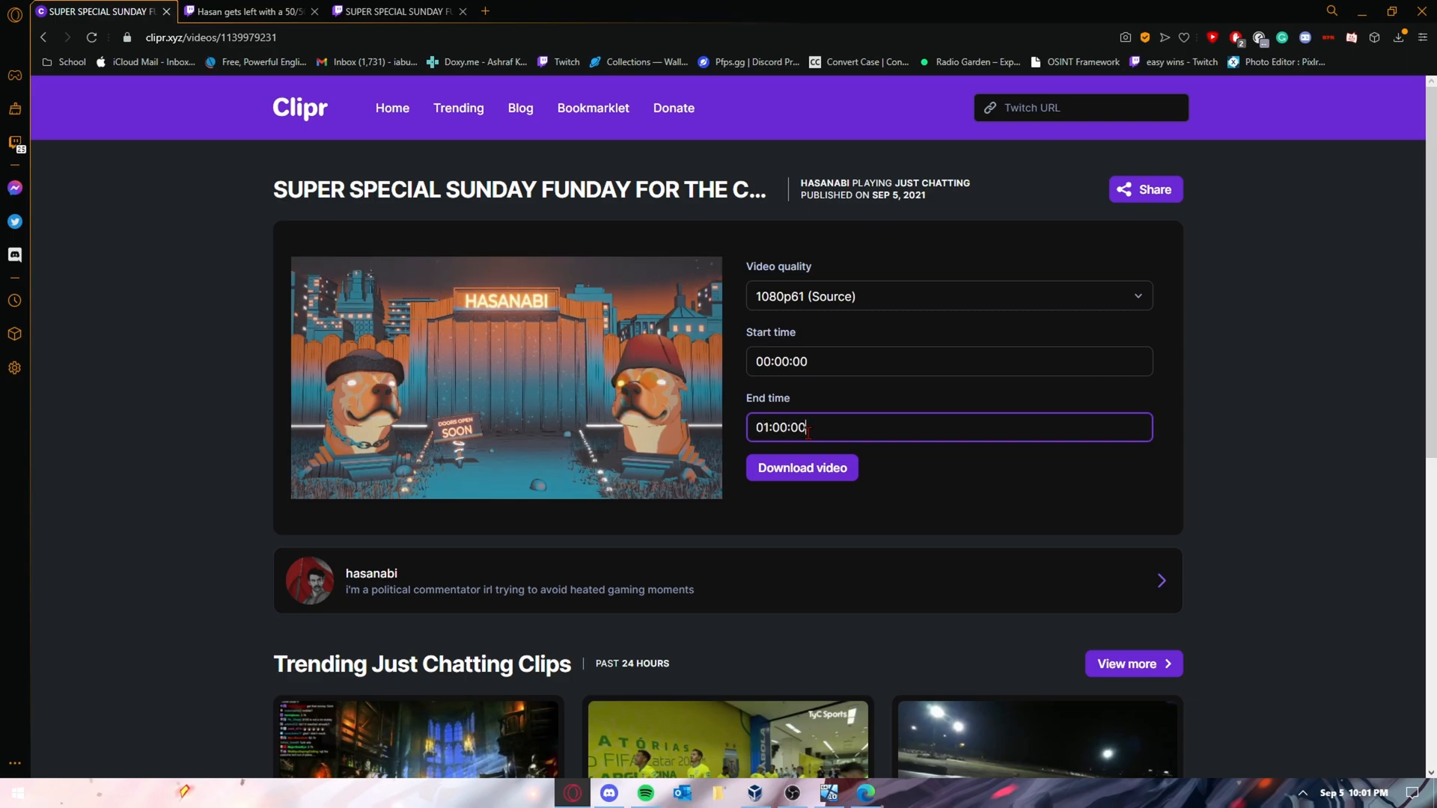
Keep the 1080p61 source quality and start fetching the first hour.
left_click(948, 296)
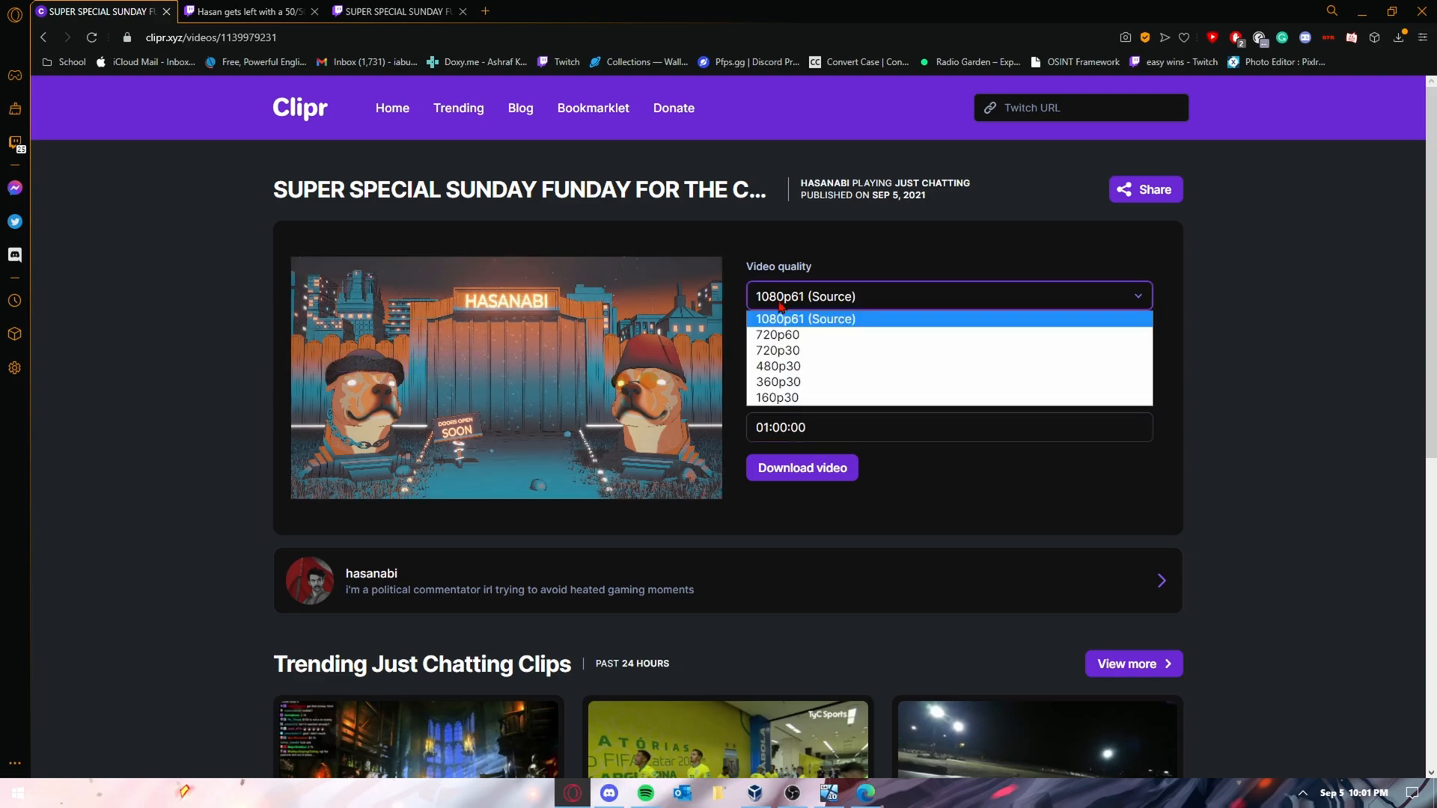
left_click(806, 319)
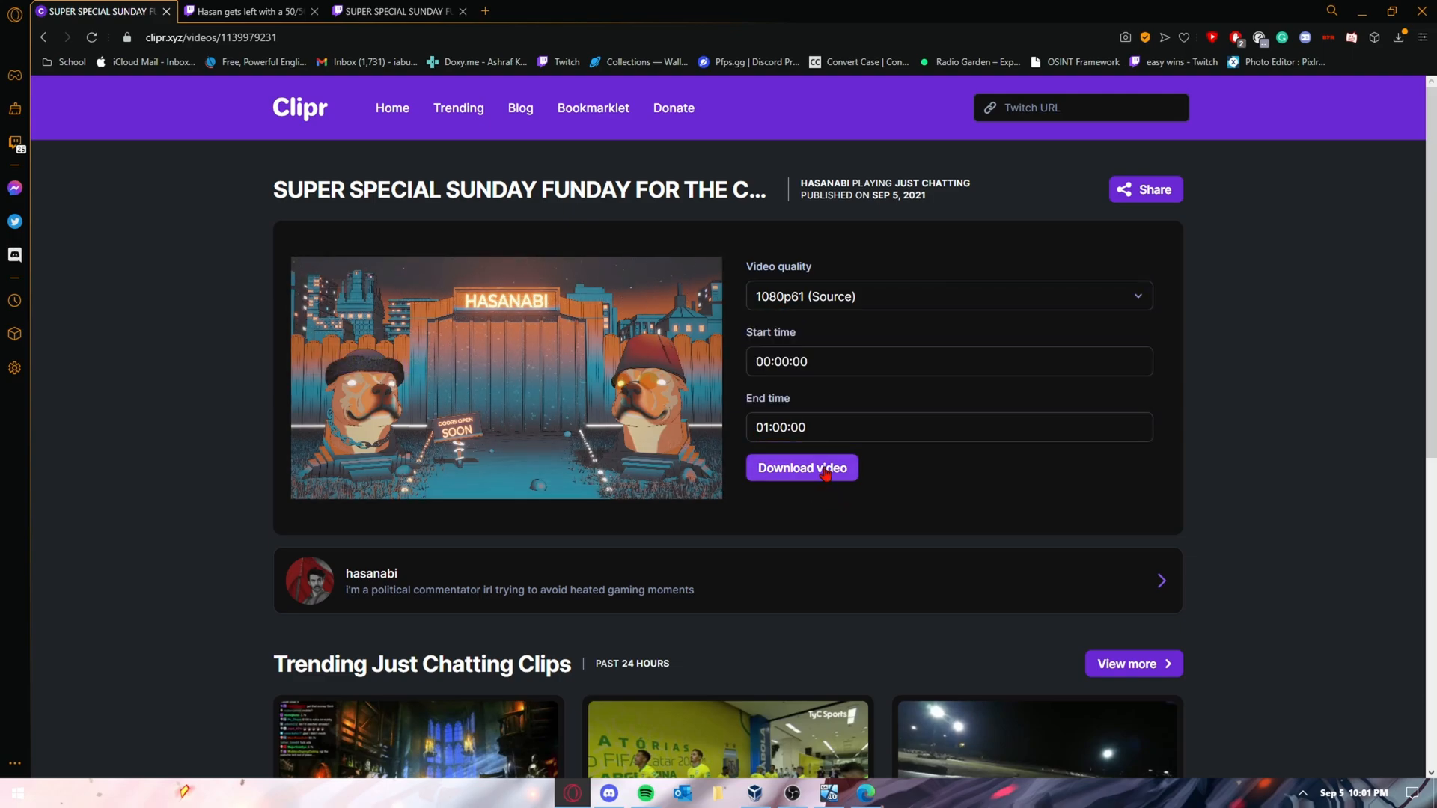
left_click(801, 467)
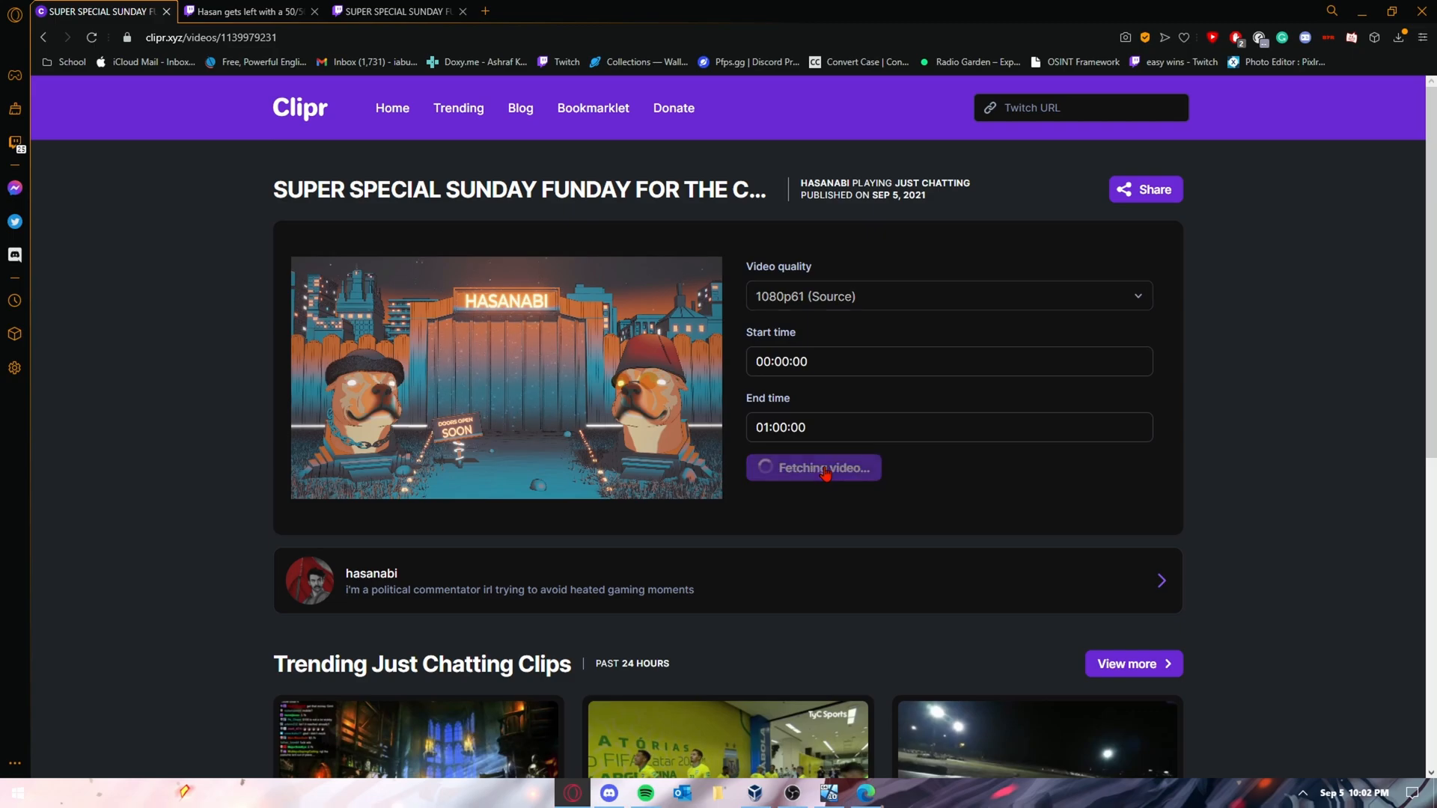
left_click(812, 467)
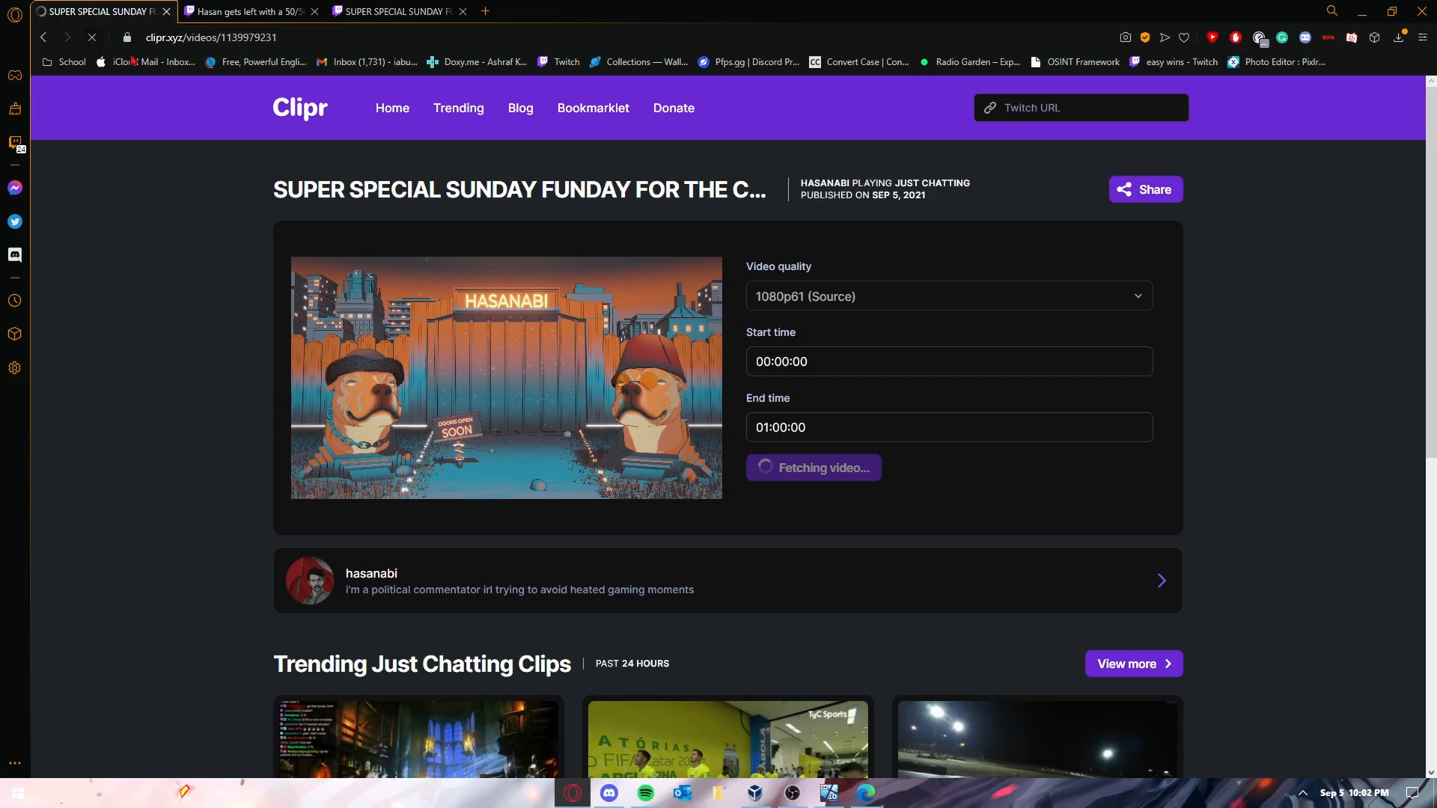
Set the range to 03:00:00–04:00:19 and start downloading that section at 1080p61.
left_click(949, 361)
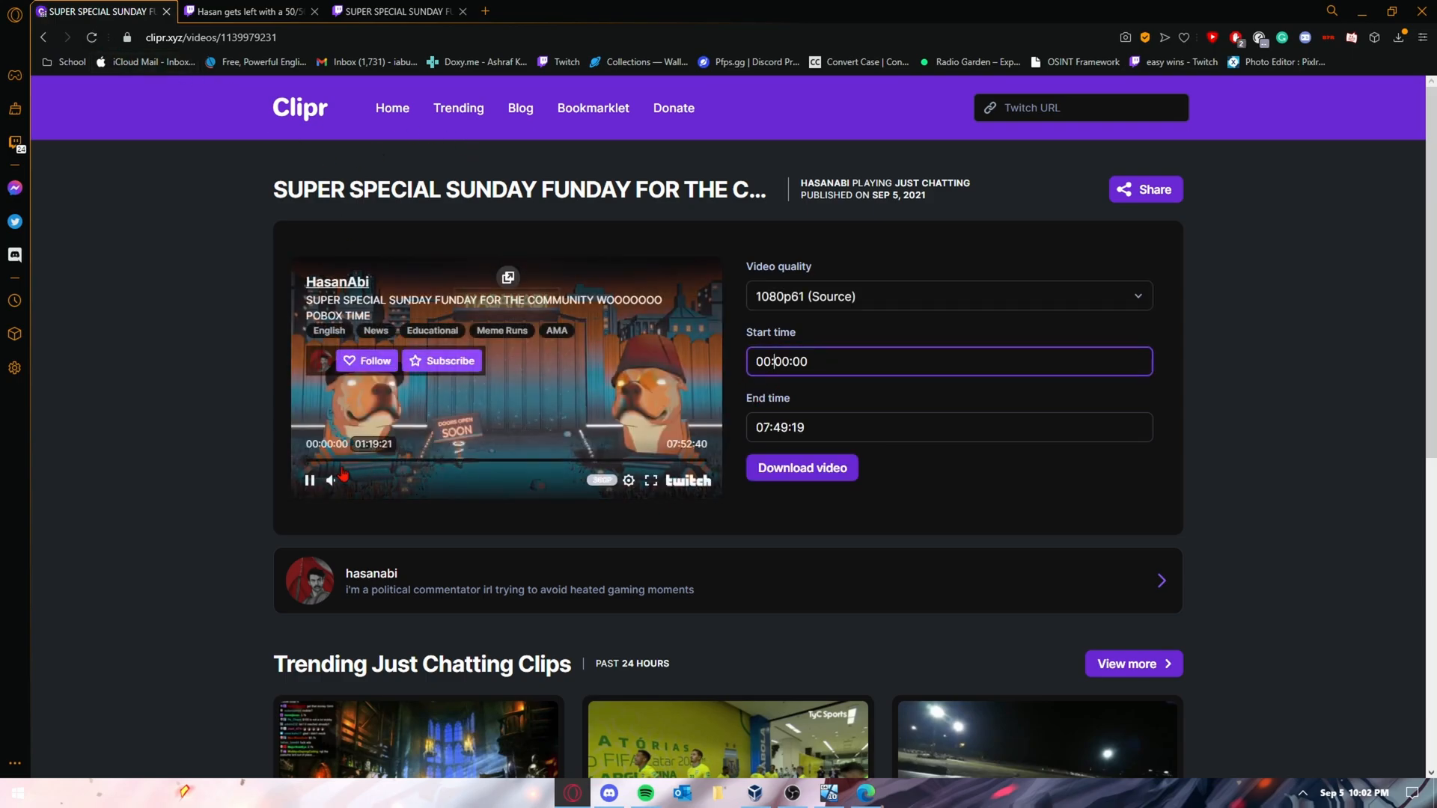
left_click(308, 481)
type("3")
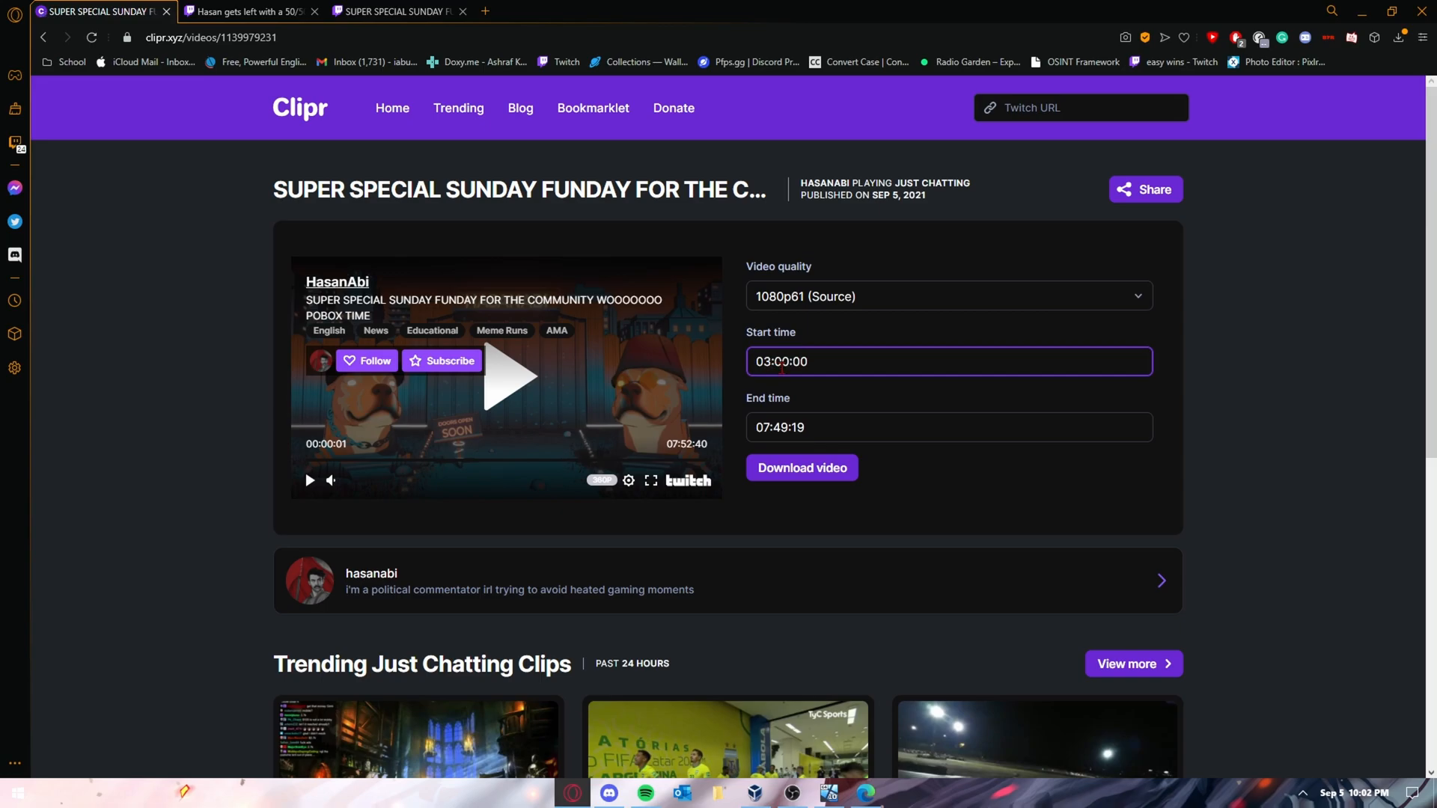
left_click(950, 427)
type("4")
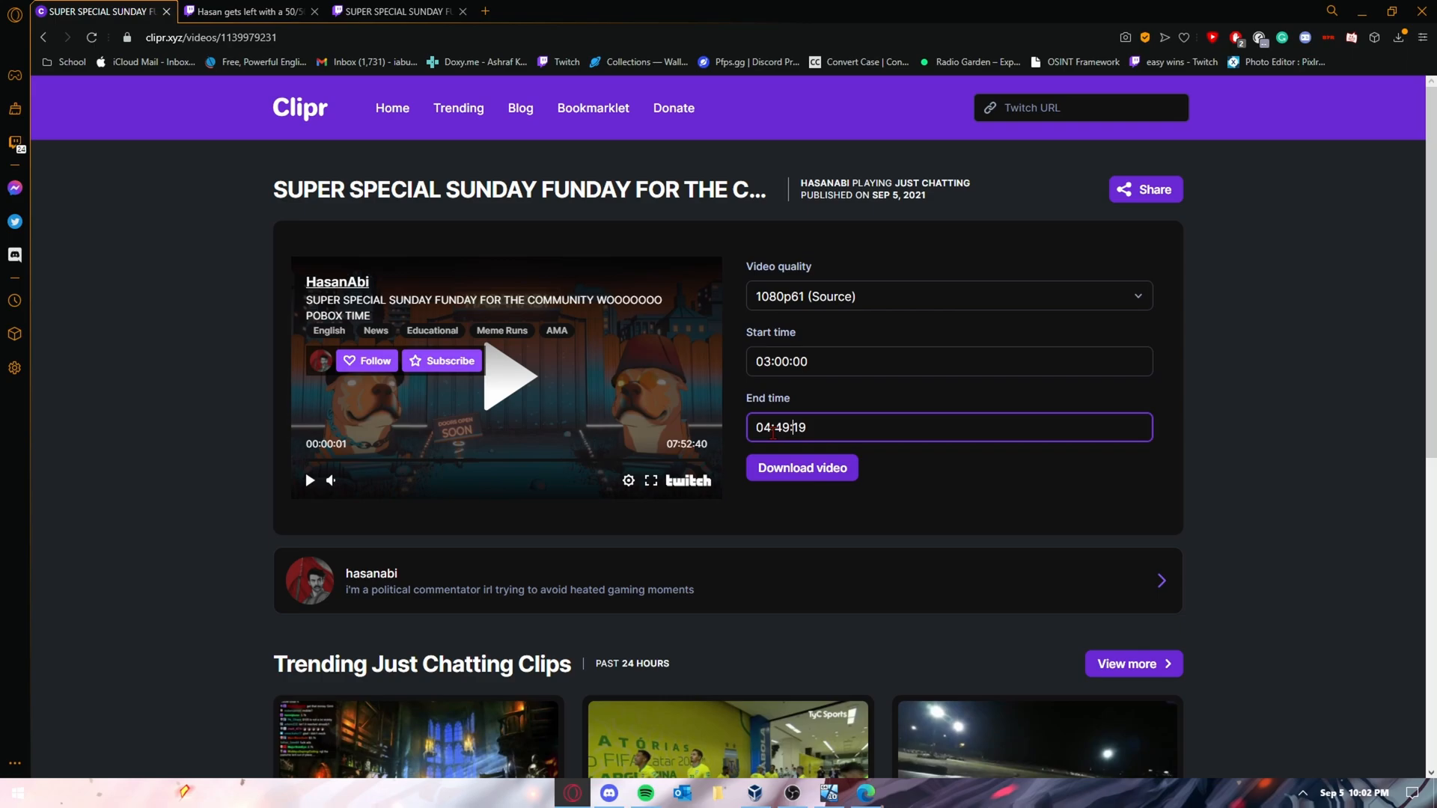
type("04:00:19")
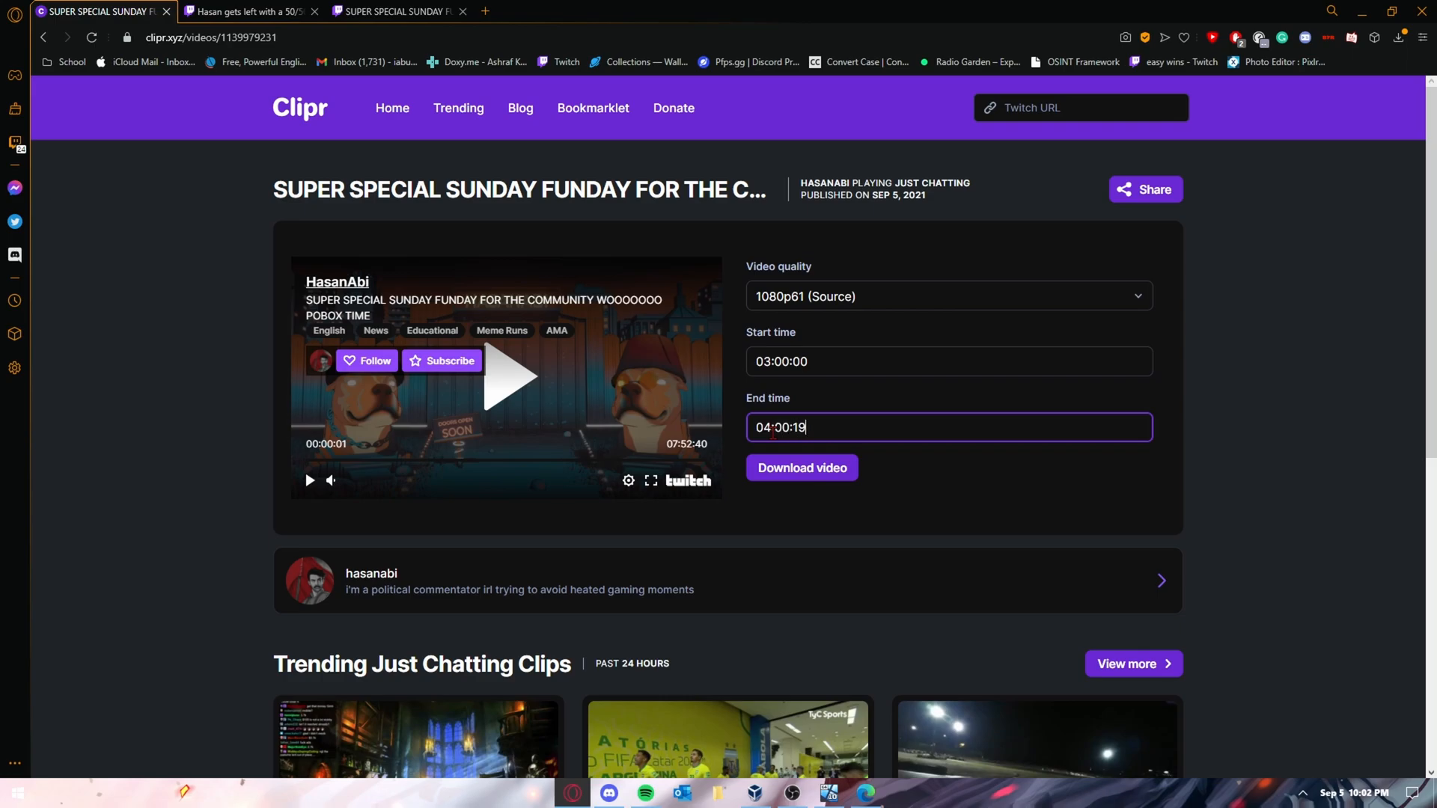
left_click(799, 467)
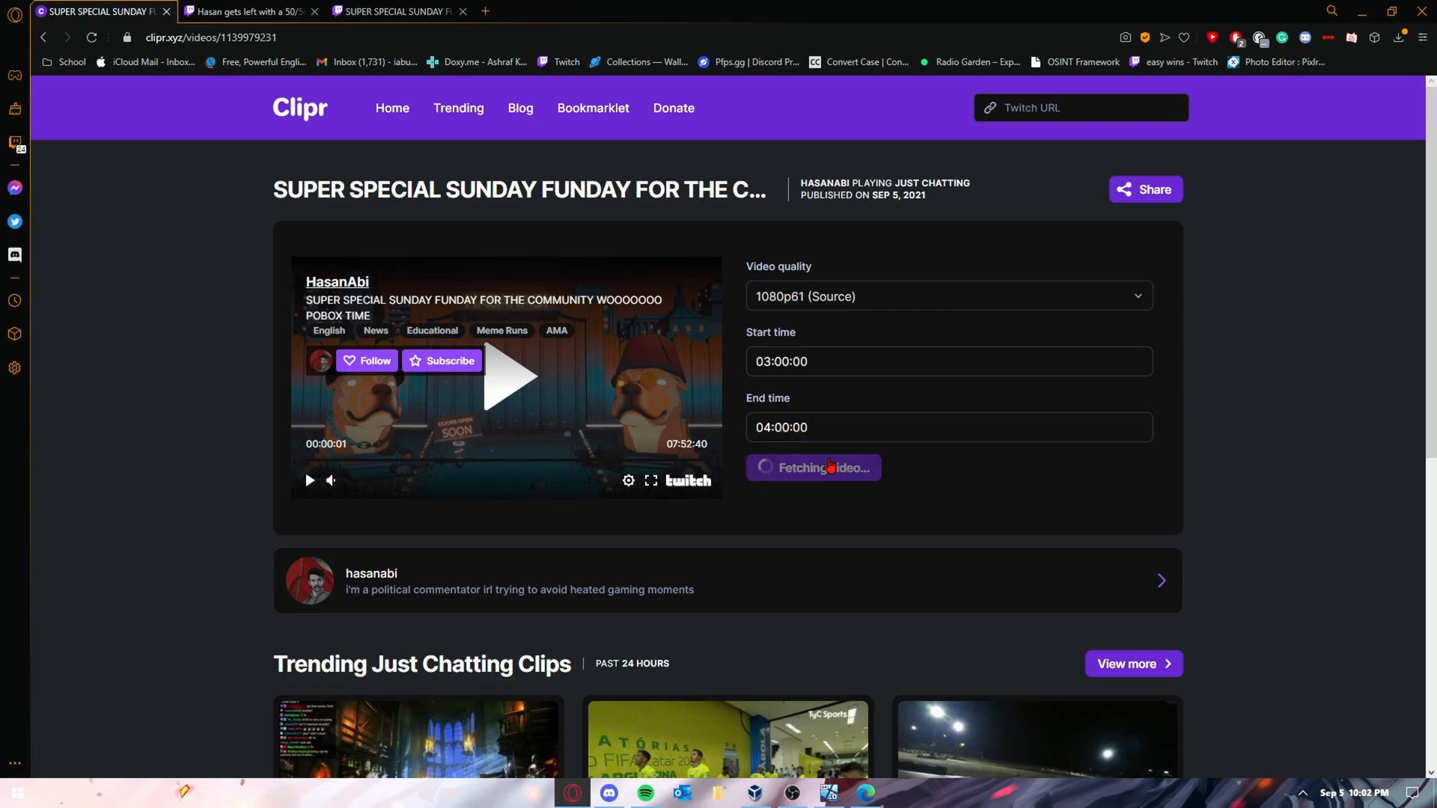
left_click(812, 468)
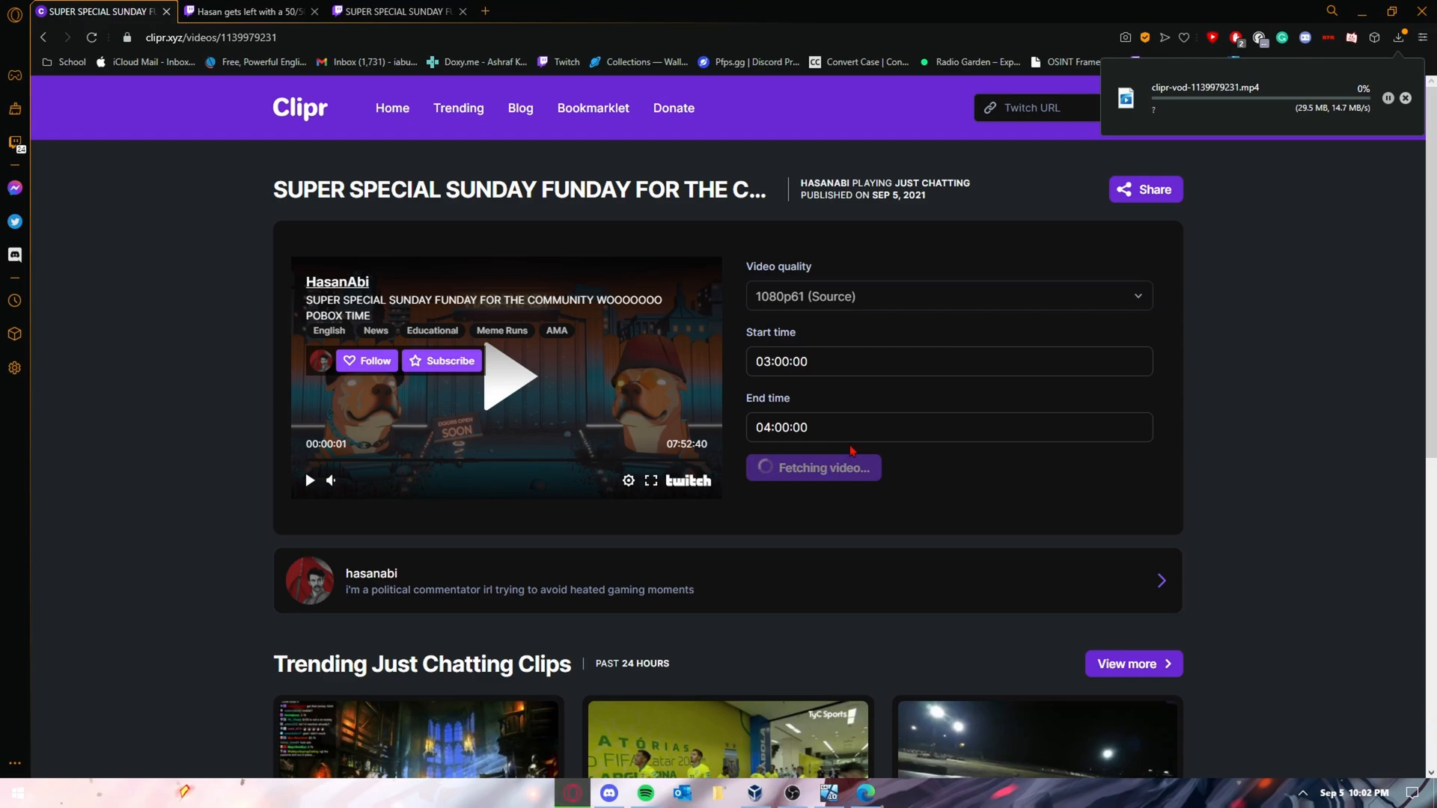
mouse_move(871, 418)
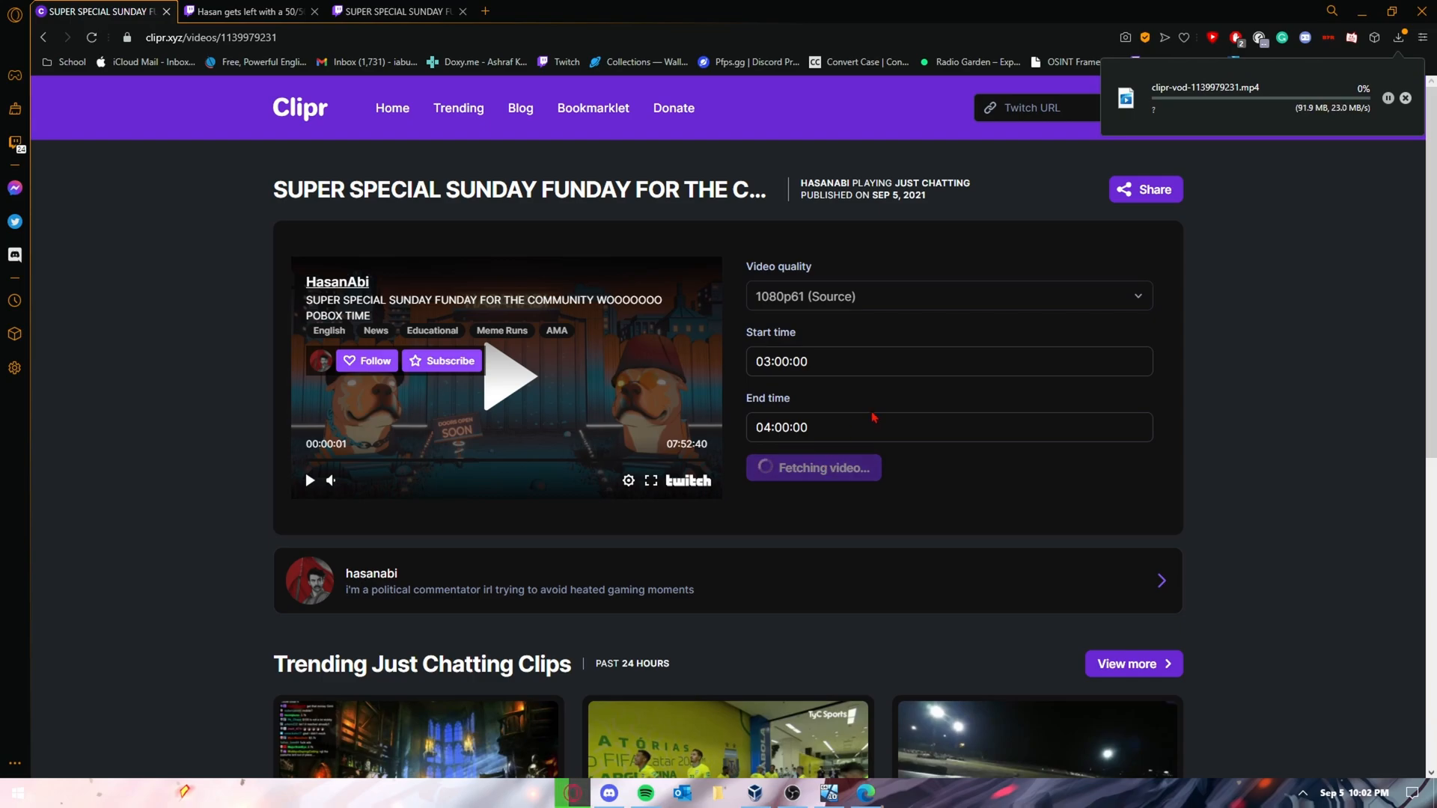